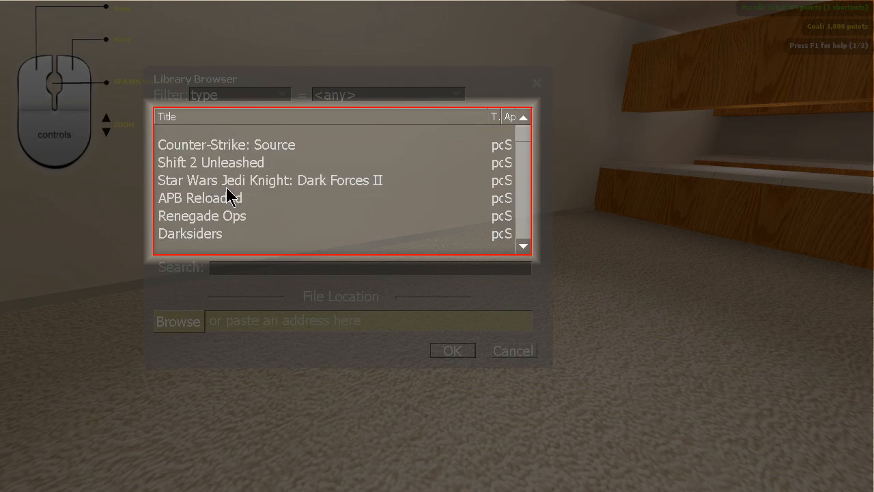
Select Star Wars Jedi Knight: Dark Forces II in the Library Browser and spawn its cabinet.
left_click(269, 180)
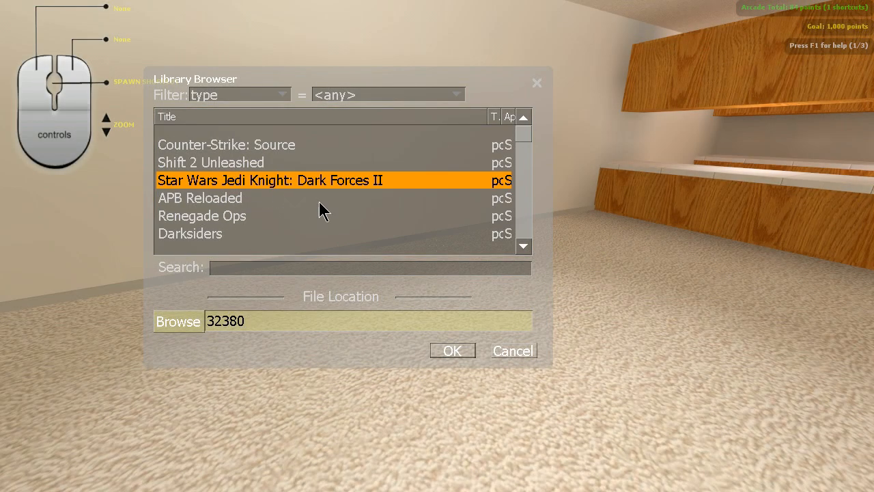
left_click(452, 350)
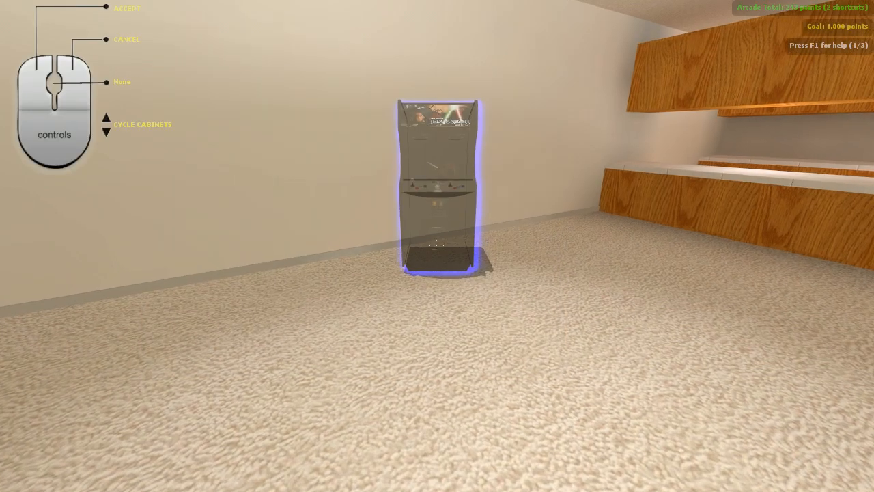